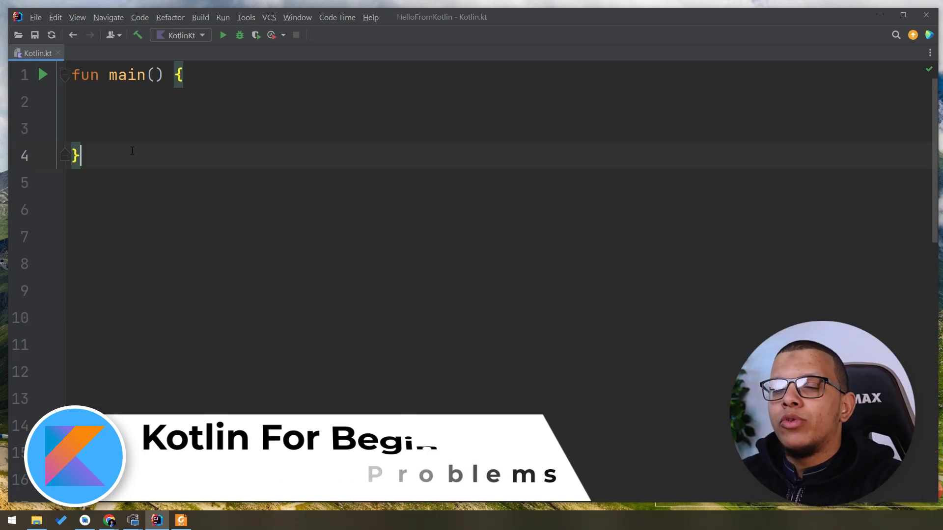
# Declare 'data class Person(val name : String, val age : Int)' below main.
pyautogui.write('d')
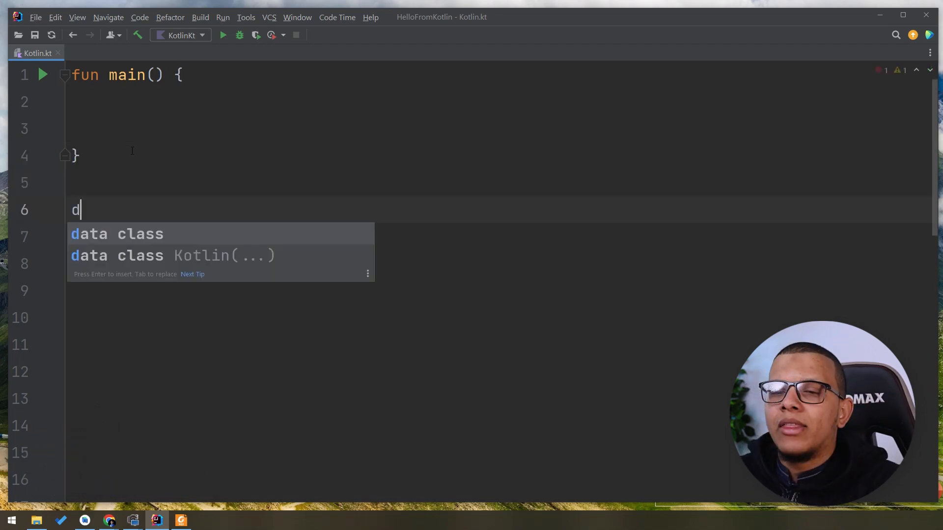
pyautogui.press('Enter')
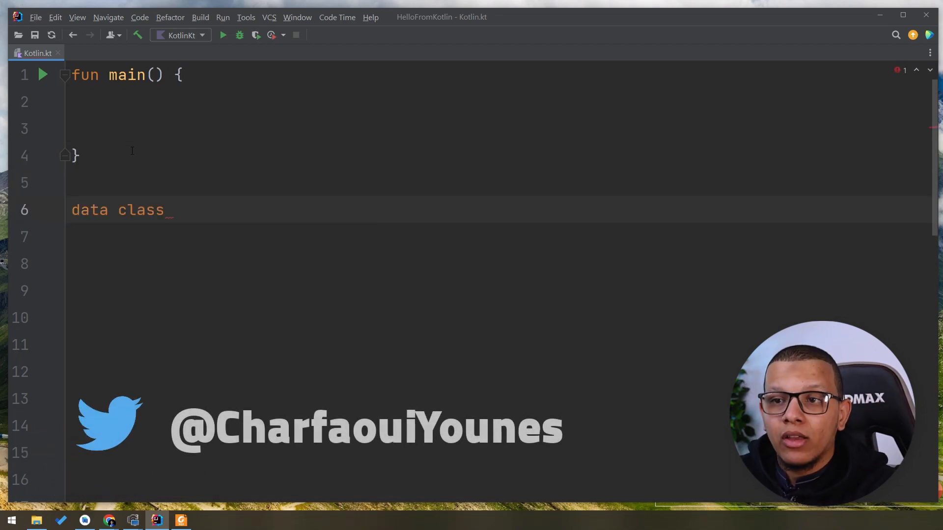
pyautogui.write('Per')
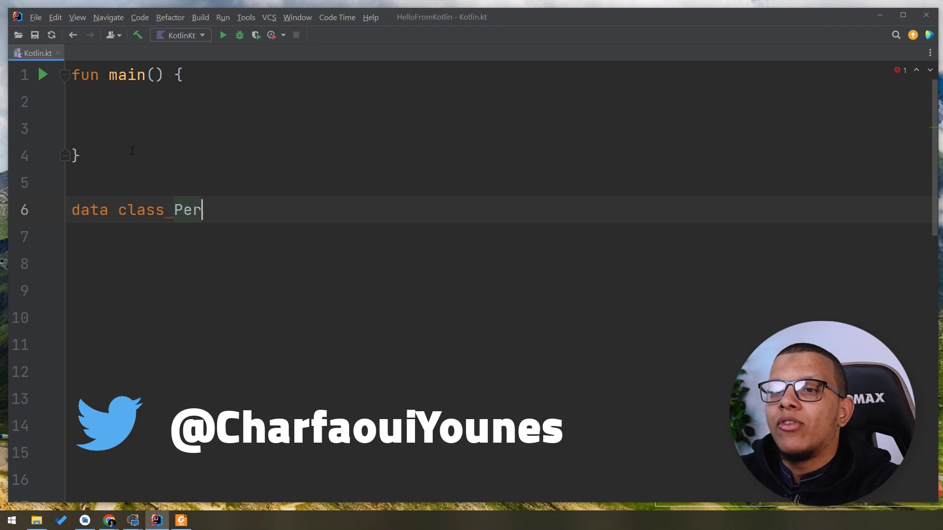
pyautogui.write('son(val')
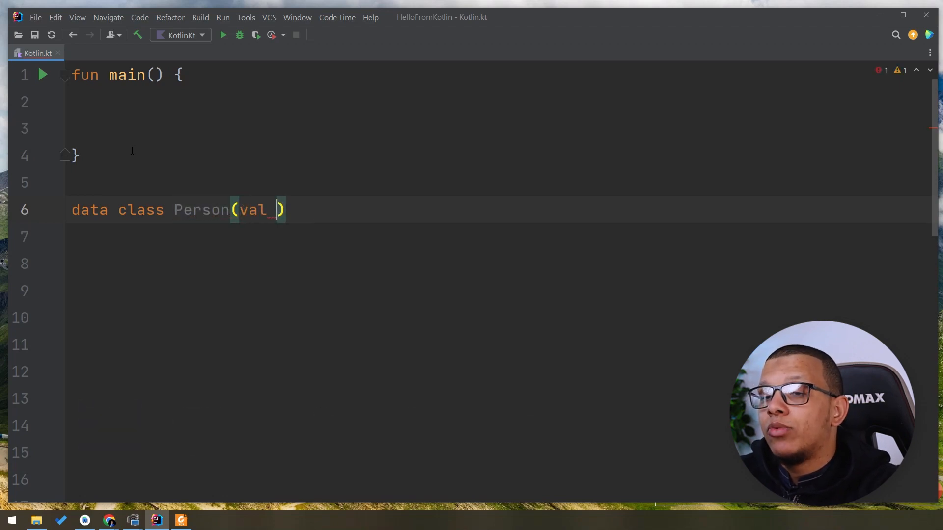
pyautogui.write('name : String, val')
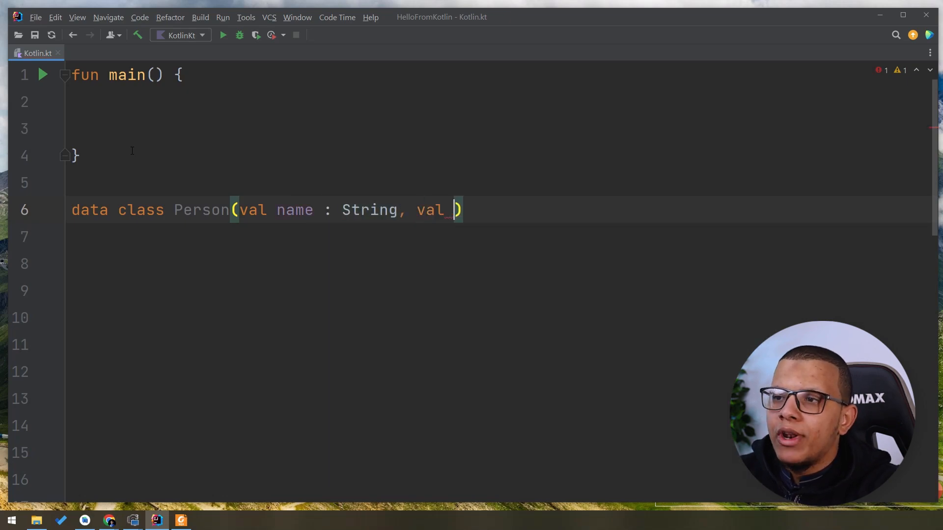
pyautogui.write('age : Int')
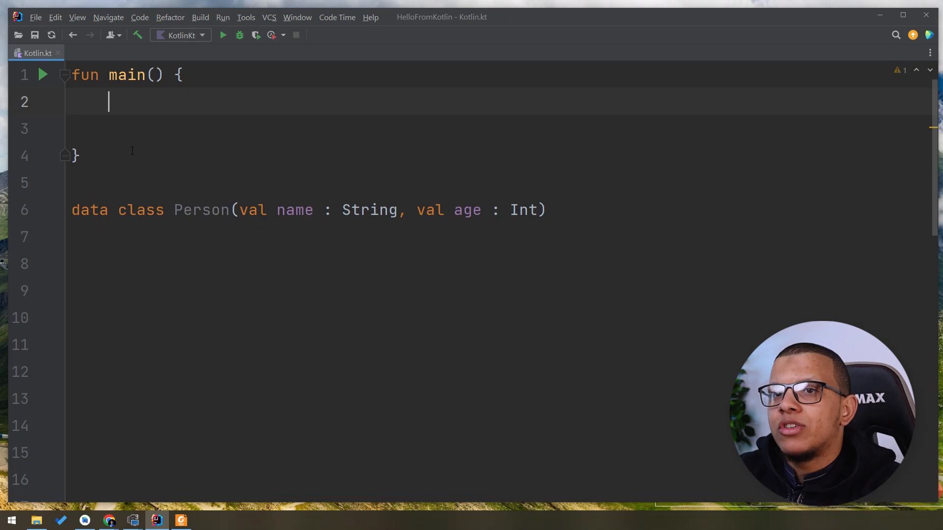
# In main, create 'val younesPerson = Person(name = "Younes", 253)' and print it.
pyautogui.write('val younes')
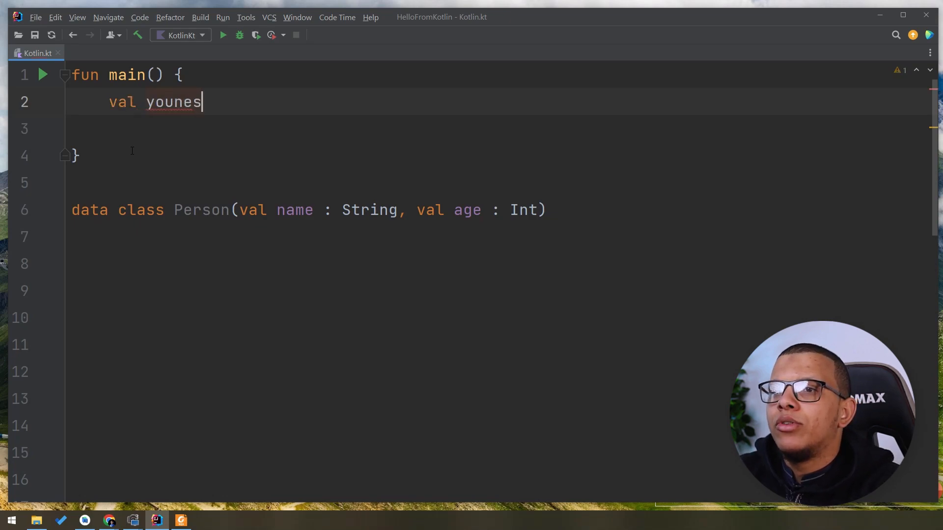
pyautogui.write('Person =')
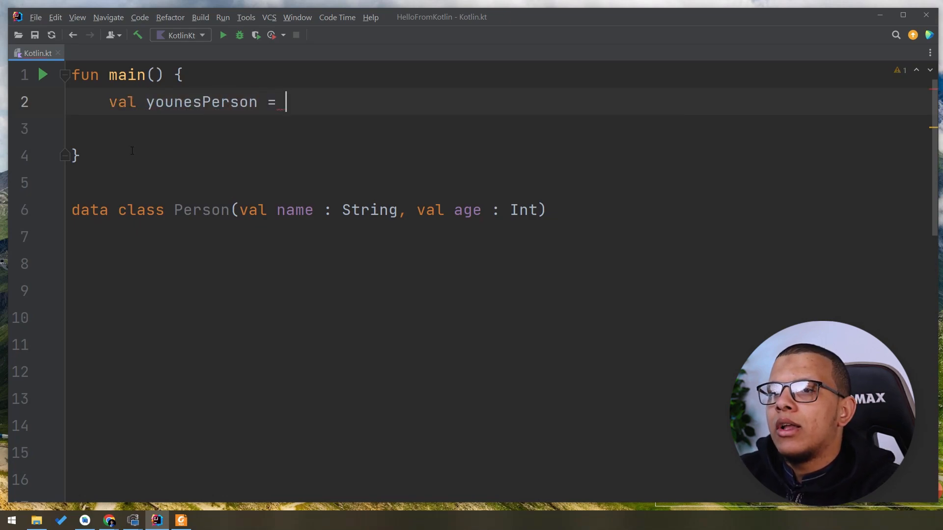
pyautogui.write('Person()')
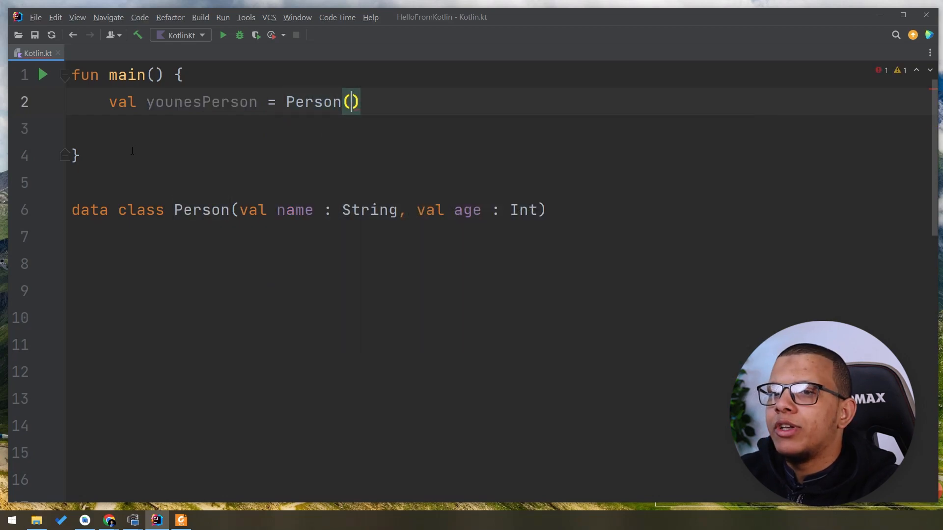
pyautogui.write('name: "Younes", age: 253')
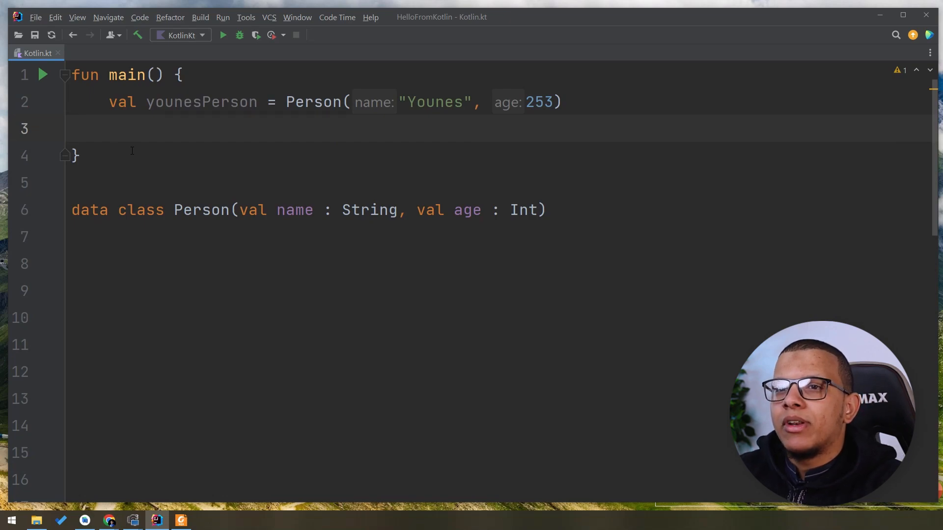
pyautogui.write('print(younesPerson')
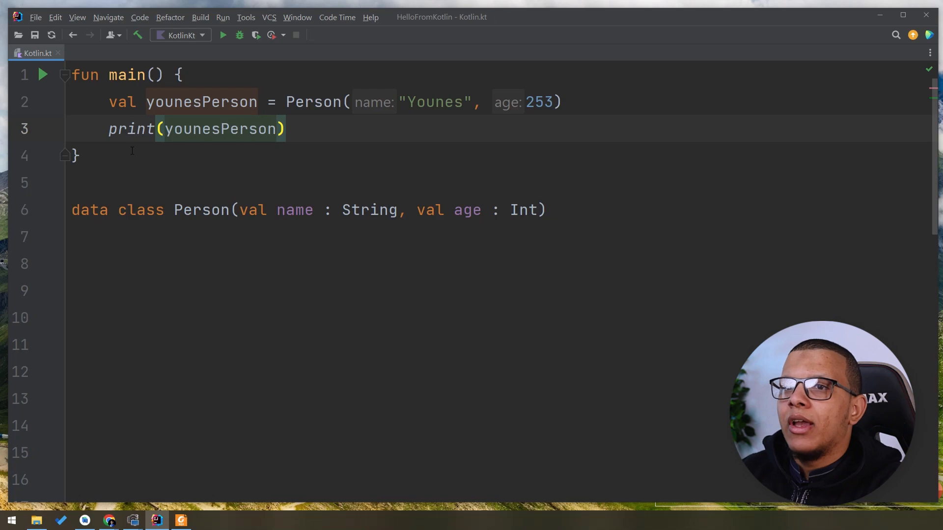
pyautogui.click(223, 35)
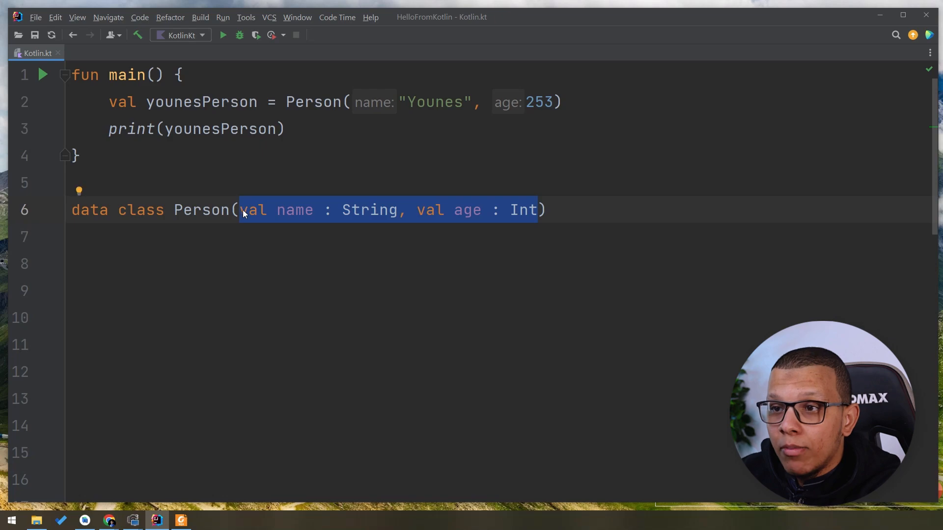
pyautogui.moveTo(467, 210)
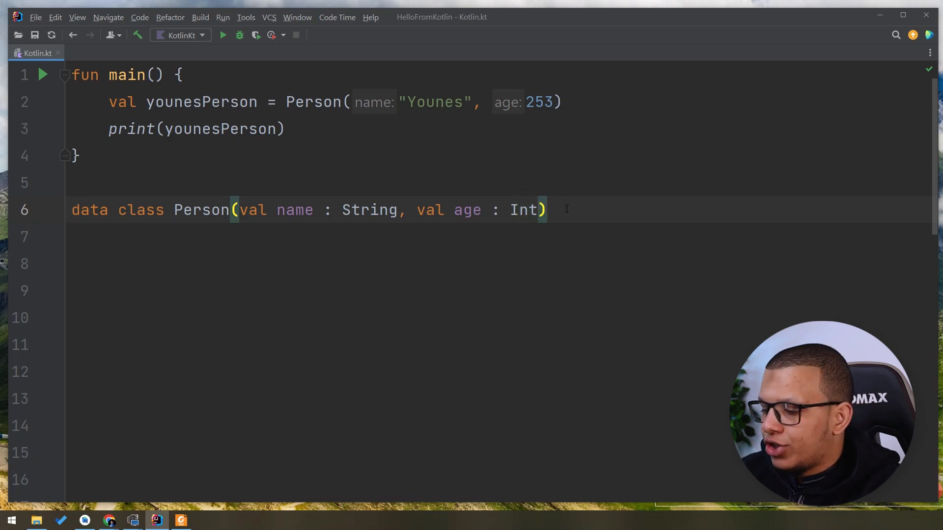
pyautogui.write('{')
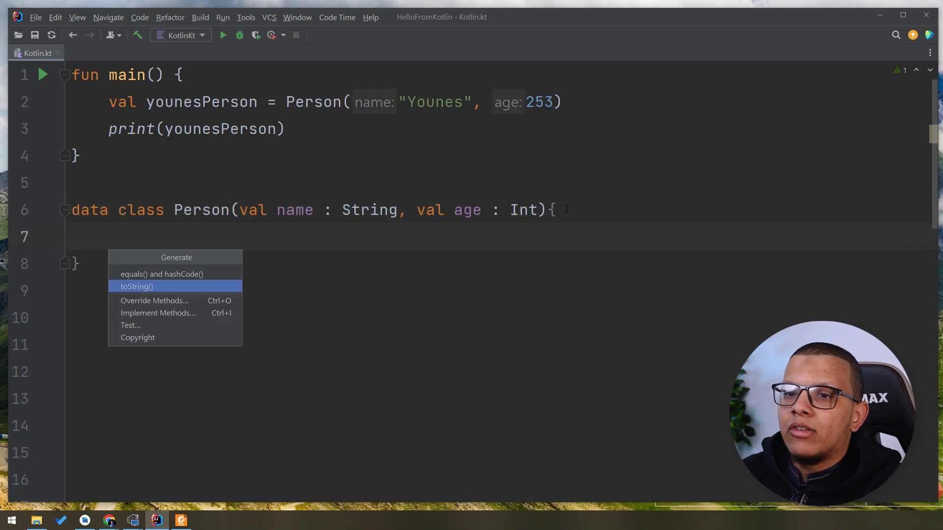
pyautogui.click(136, 286)
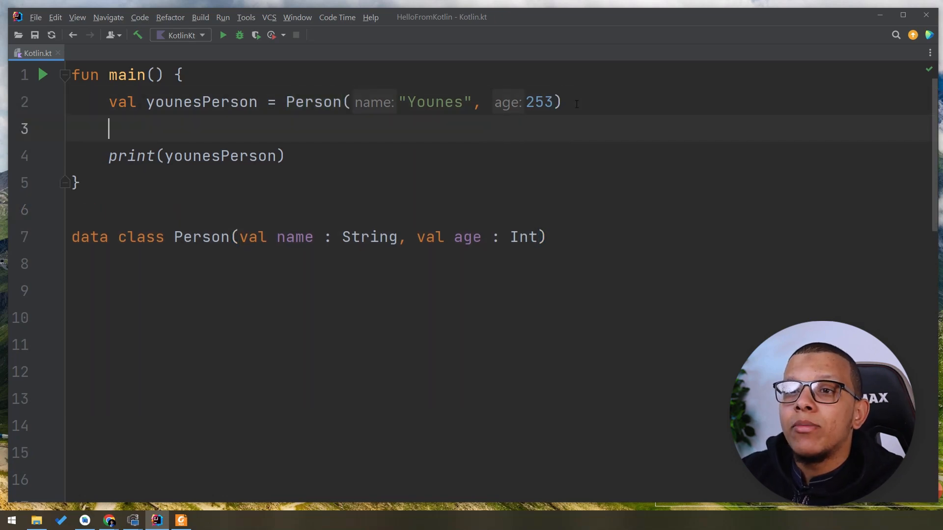
# Add 'val anotherPerson = younesPerson.copy(age = 135)', print it, and run to get Person(name=Younes, age=135).
pyautogui.write('younesPerson.copy(')
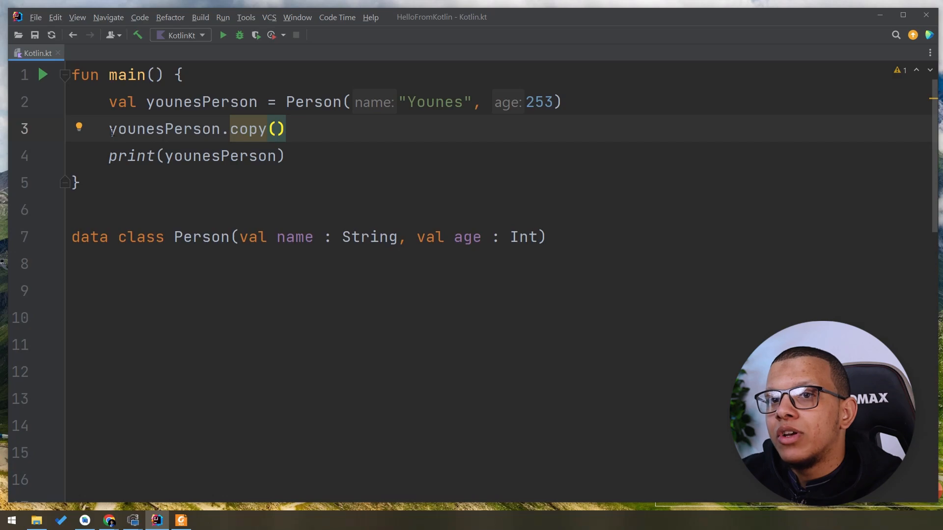
pyautogui.write('val anotherPerson =')
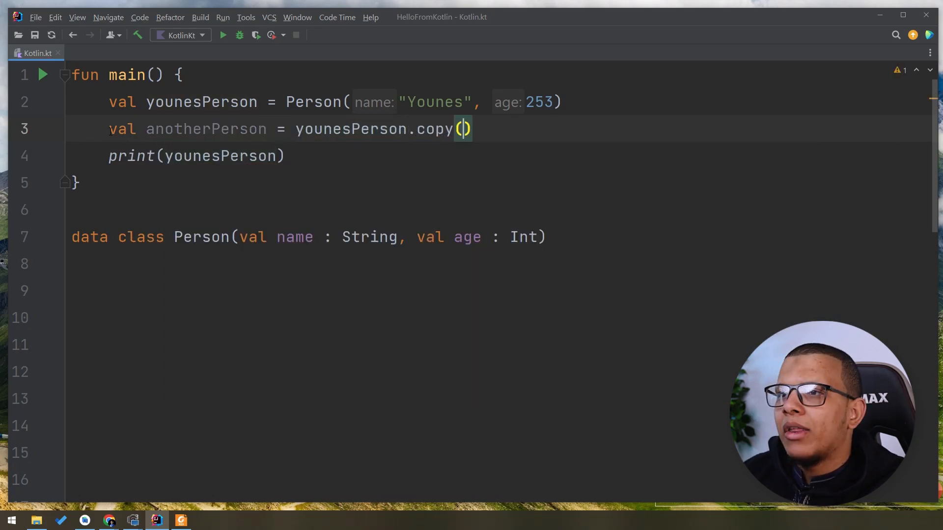
pyautogui.write('age=')
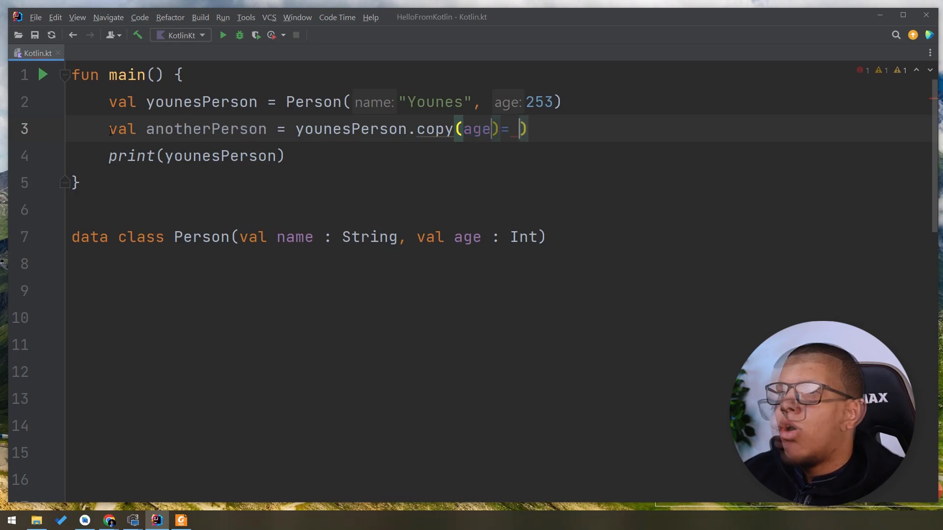
pyautogui.write('135')
pyautogui.click(198, 156)
pyautogui.write('another')
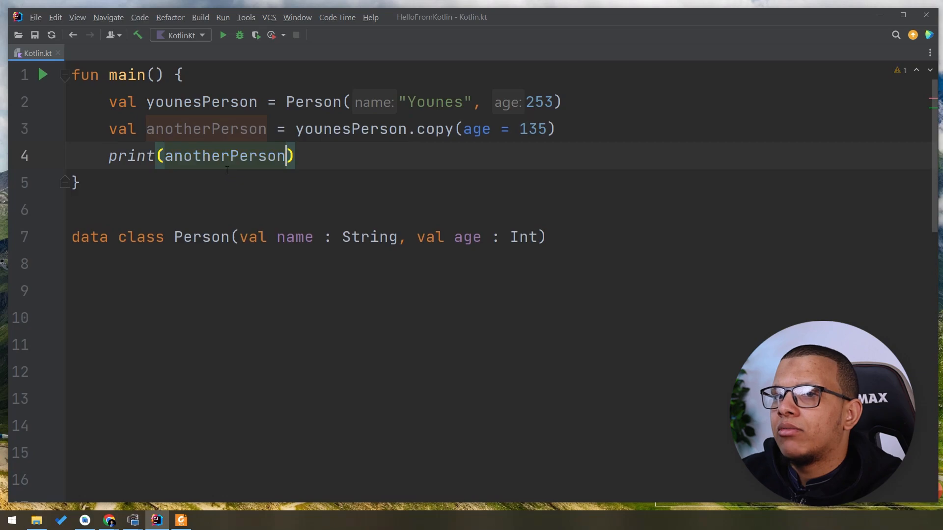
pyautogui.click(222, 34)
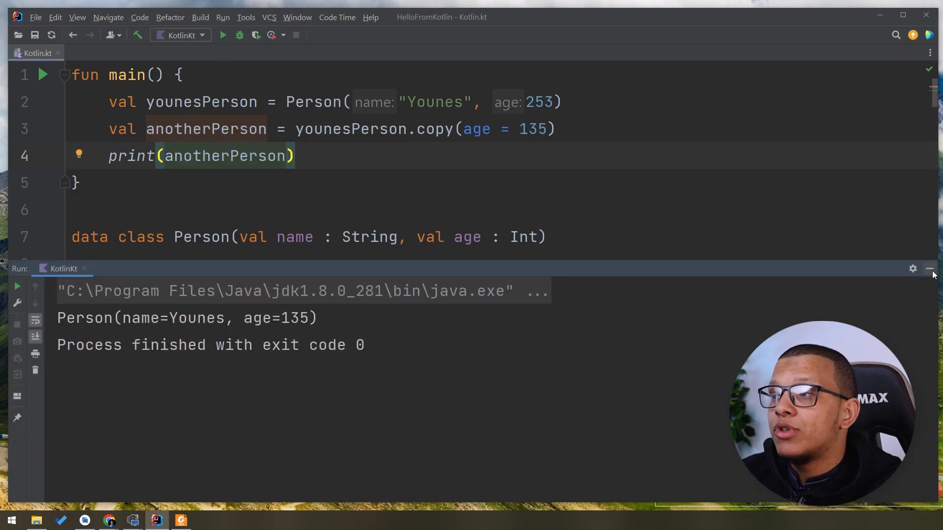
pyautogui.click(930, 269)
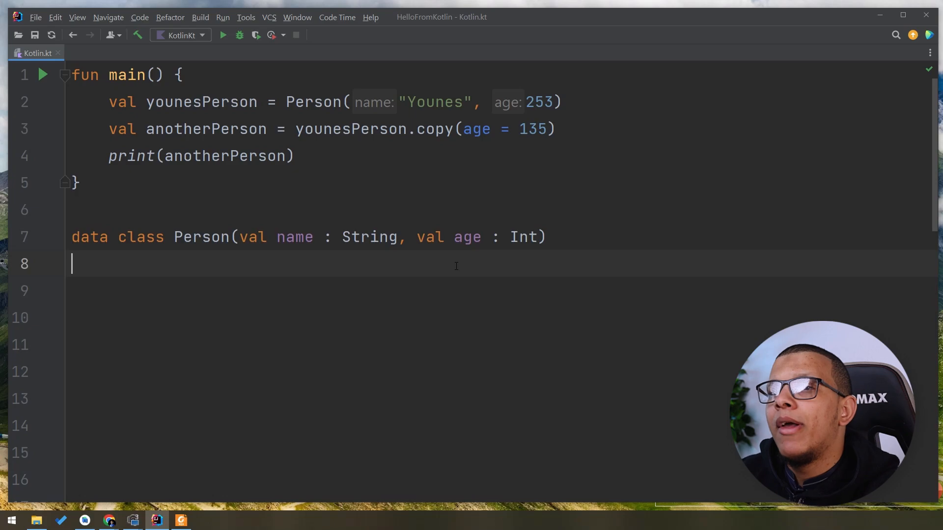
pyautogui.moveTo(208, 272)
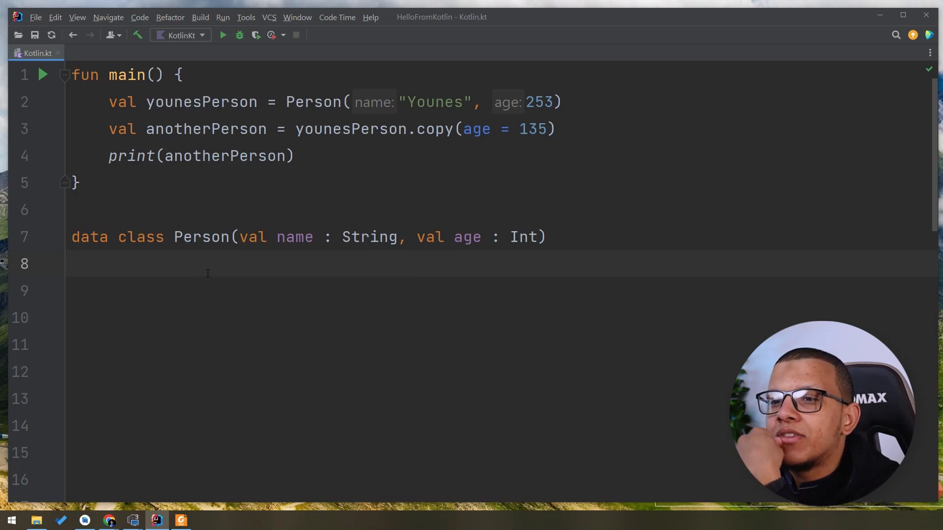
# Mark Person's constructor 'private constructor' and add an empty class body after the parameters.
pyautogui.click(230, 236)
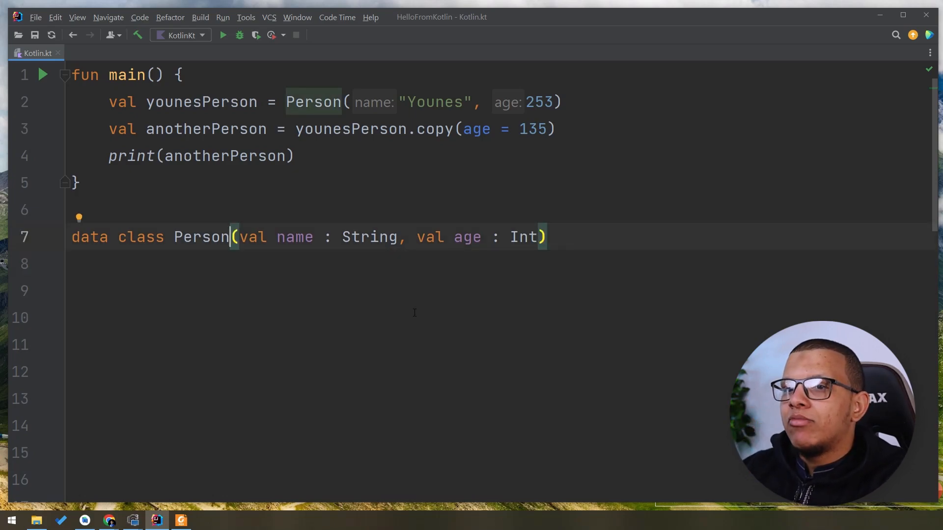
pyautogui.write('private con')
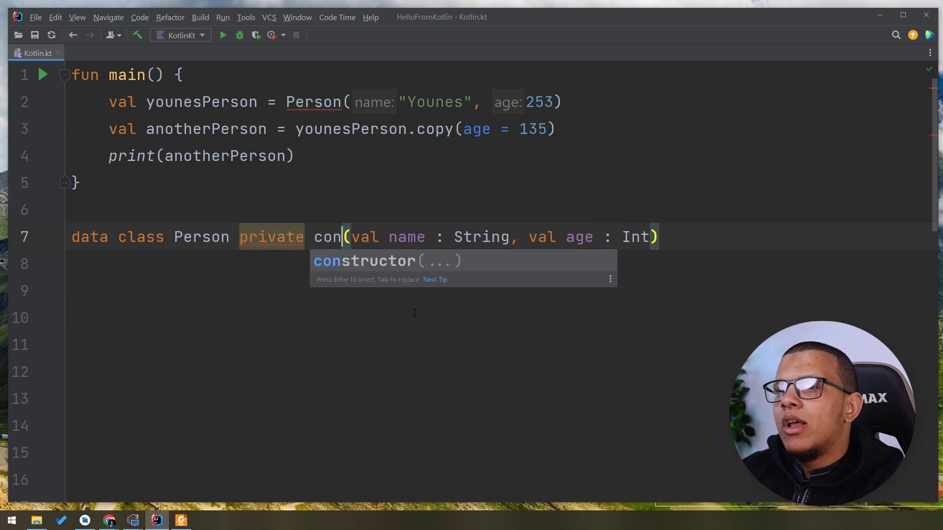
pyautogui.press('Tab')
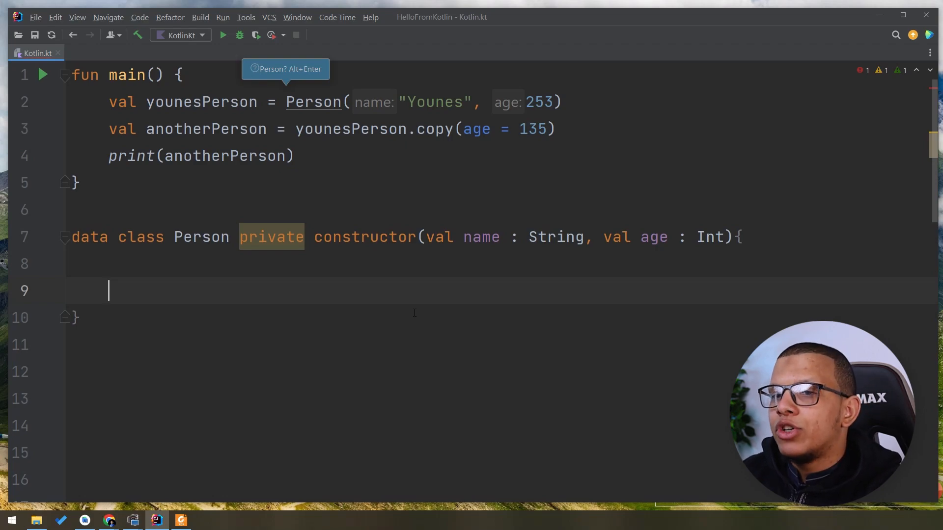
pyautogui.doubleClick(481, 237)
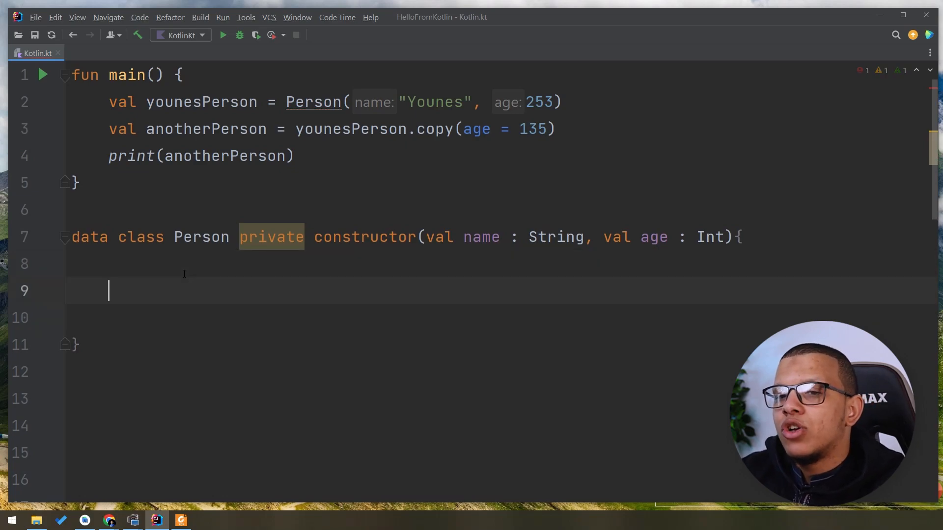
# Write a companion object with 'fun from(): Person' returning Person(age, ...).
pyautogui.write('companion object{')
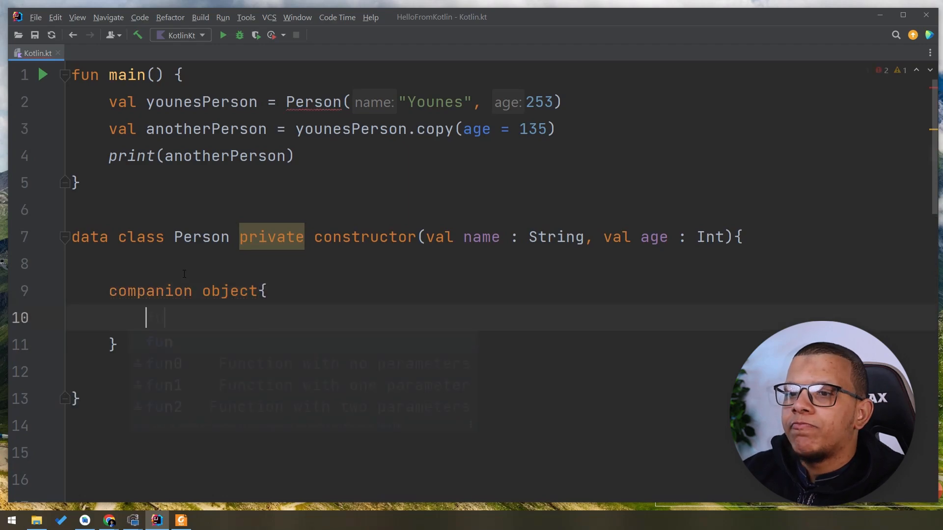
pyautogui.write('fun from()')
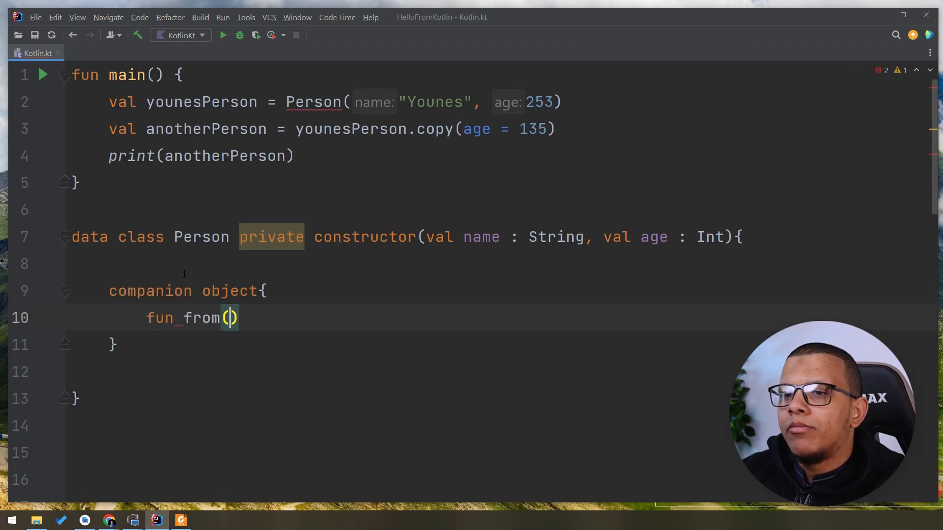
pyautogui.write(': Person {')
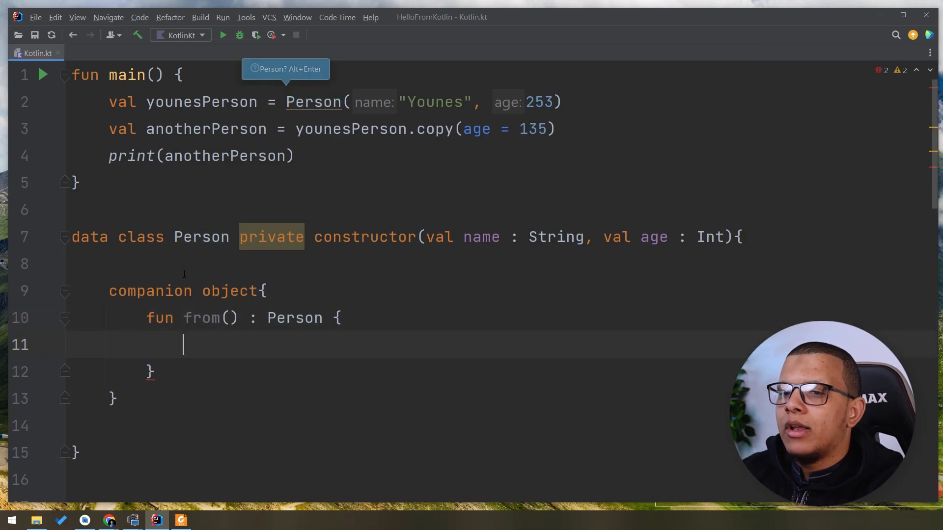
pyautogui.write('return Person(ag')
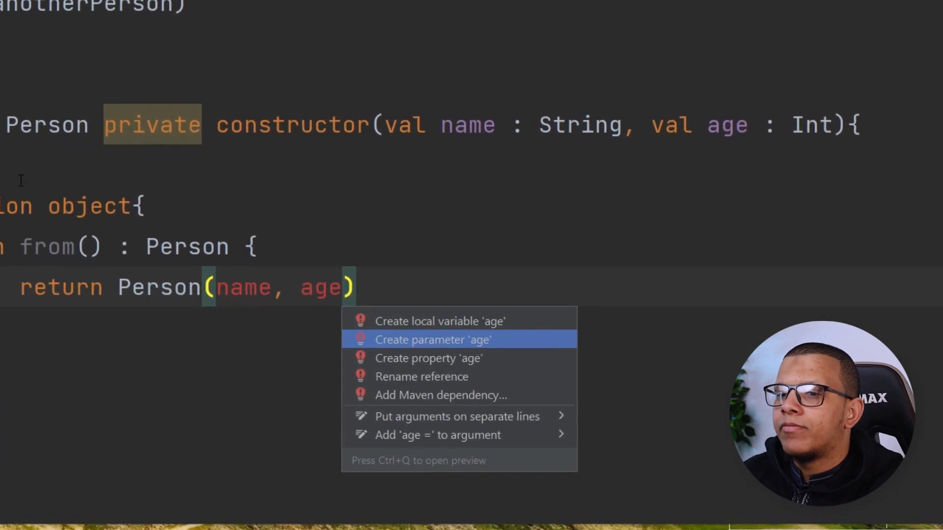
# Refactor from's signature to take (name: String, age: Int) via Create parameter, name first.
pyautogui.click(432, 340)
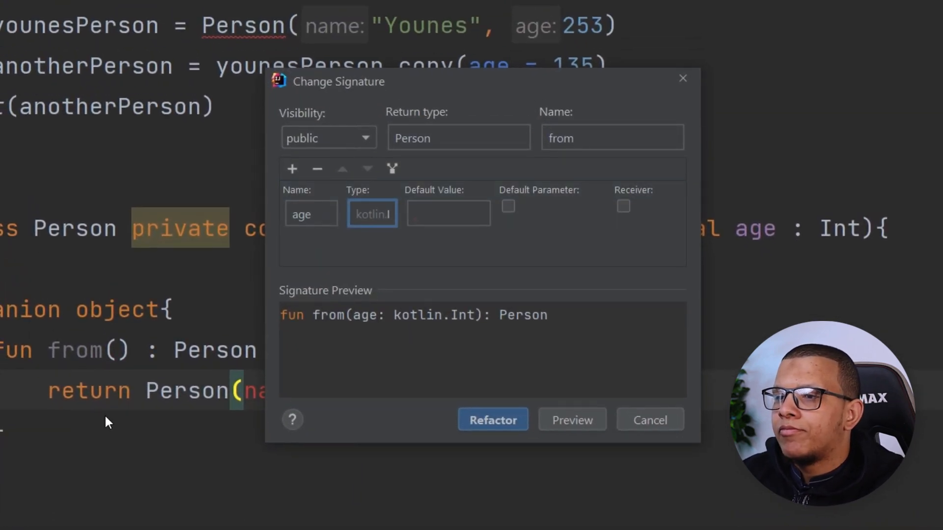
pyautogui.click(492, 420)
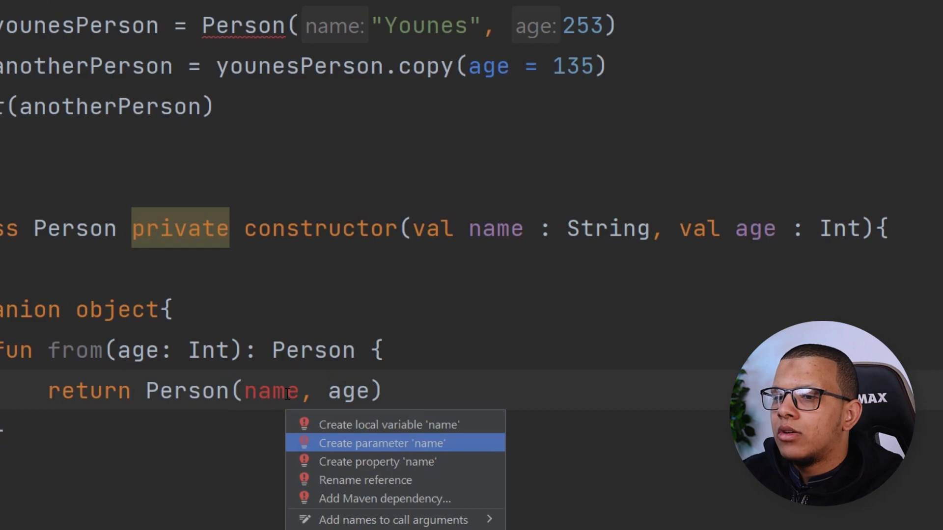
pyautogui.click(381, 443)
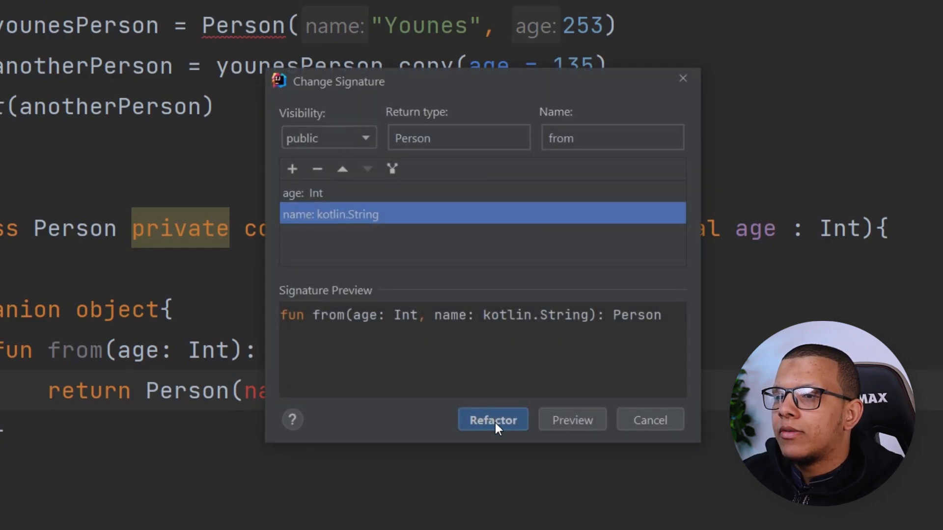
pyautogui.click(343, 169)
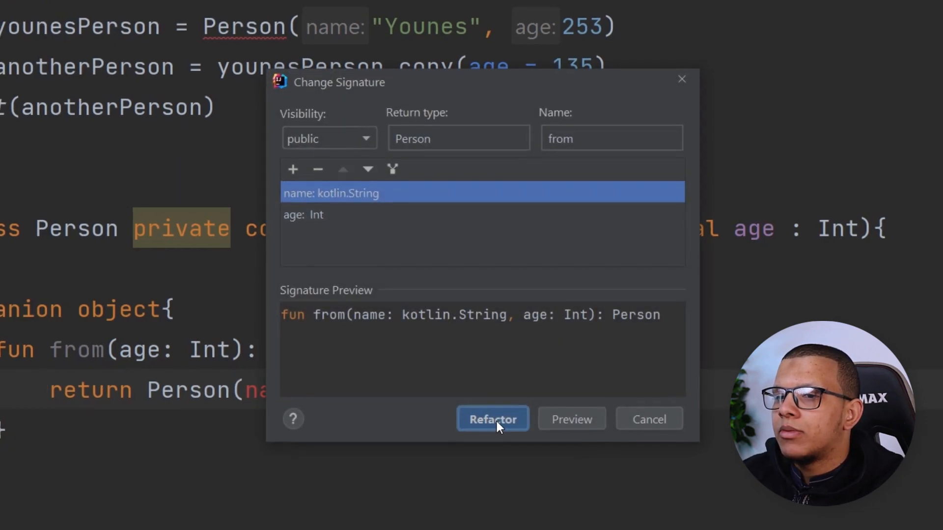
pyautogui.click(492, 419)
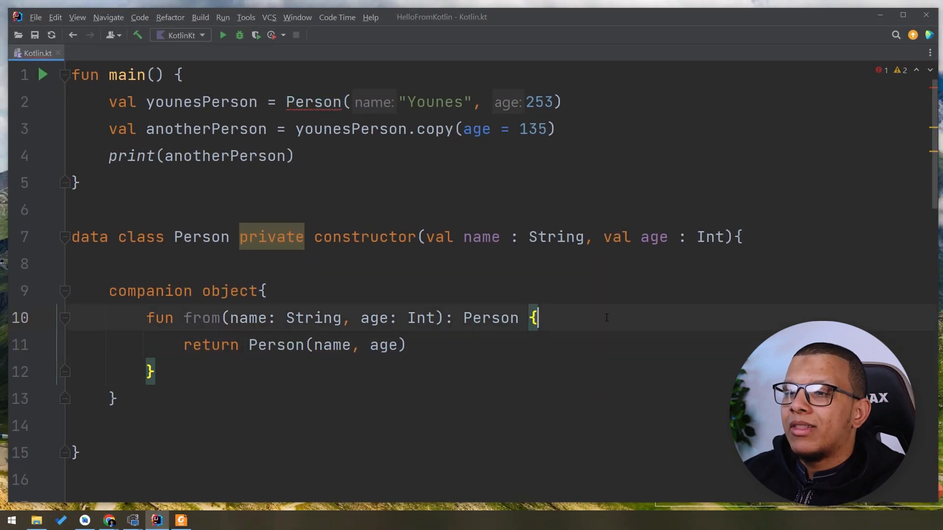
# Add require(name.isEmpty()) { "Please give real names" } inside from.
pyautogui.write('req')
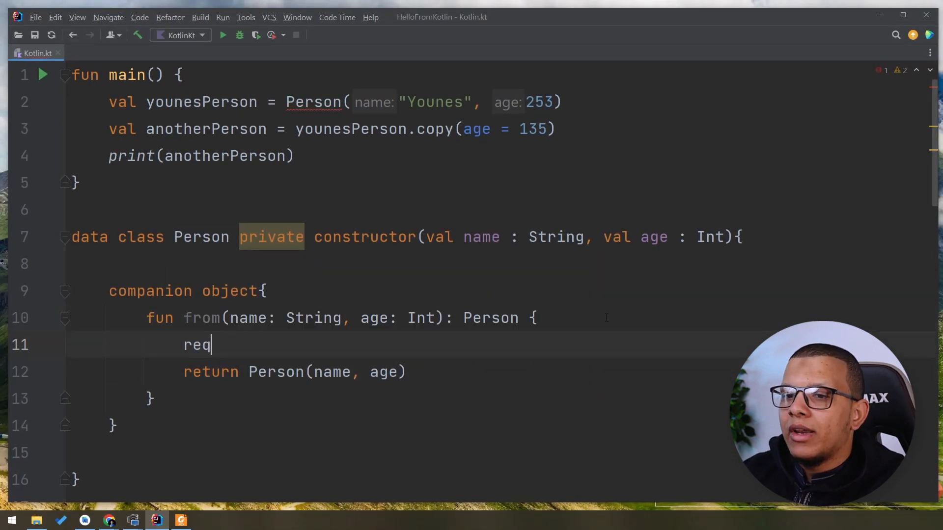
pyautogui.write('uire(name.isEmpty()){')
pyautogui.write('"')
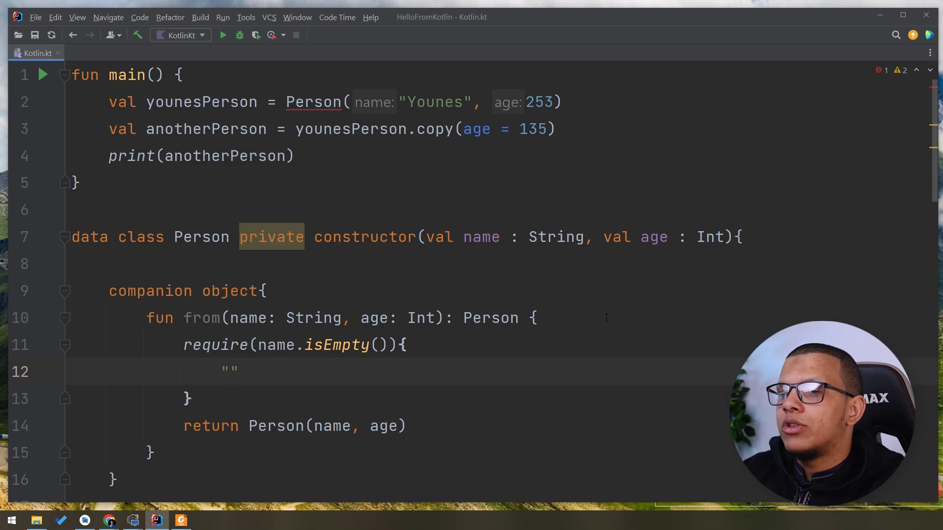
pyautogui.write('Please g')
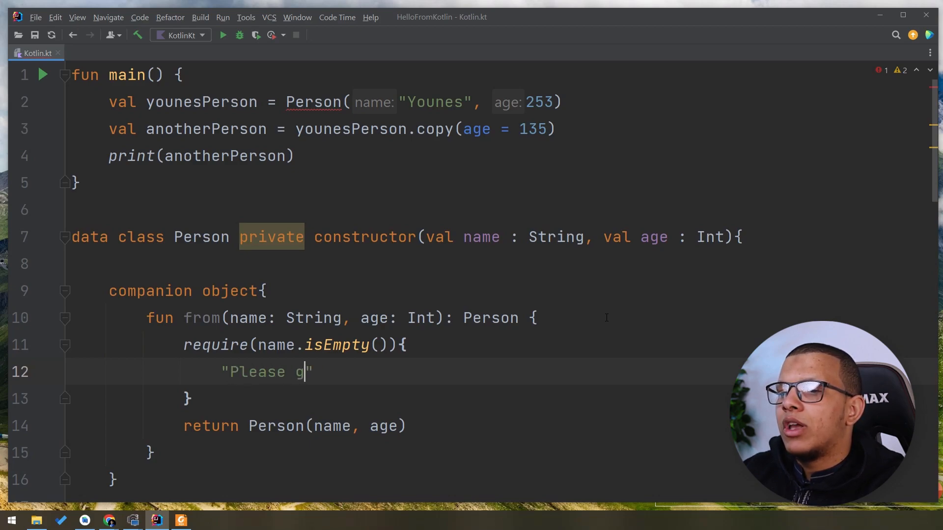
pyautogui.write('ive real names')
pyautogui.write('require(age')
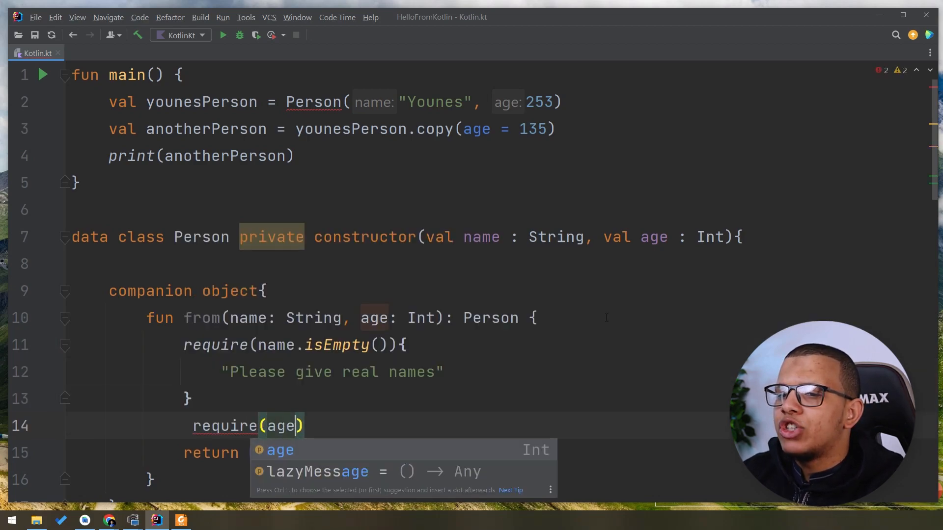
# Add require(age > 0) { "Please give a valid age" } inside from.
pyautogui.write('>')
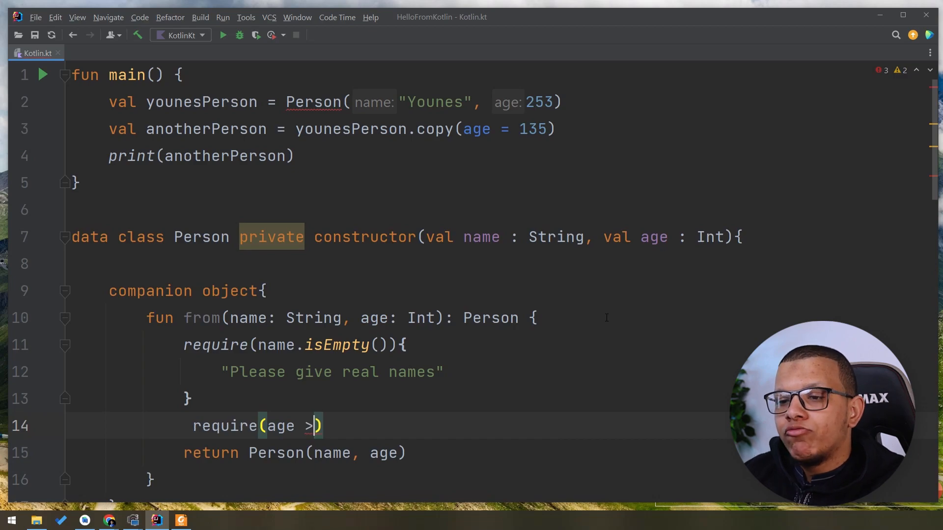
pyautogui.write('0')
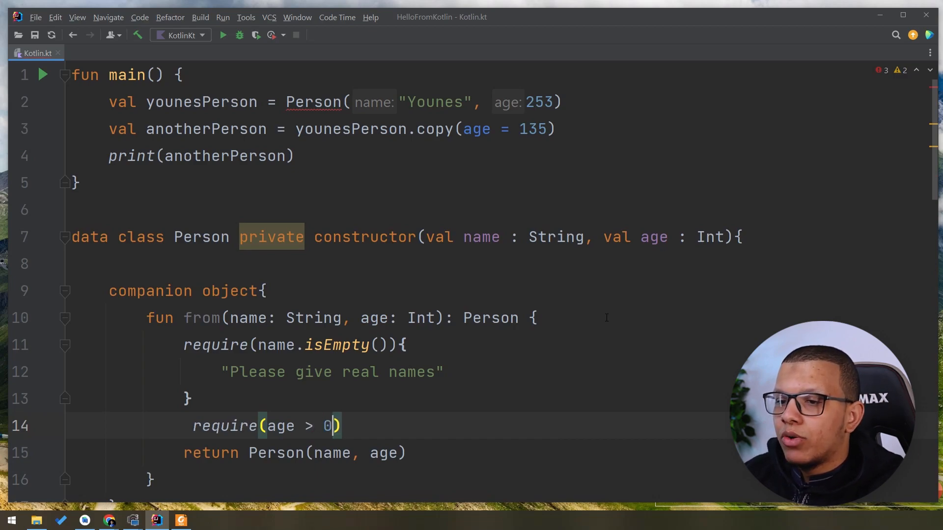
pyautogui.write('{}')
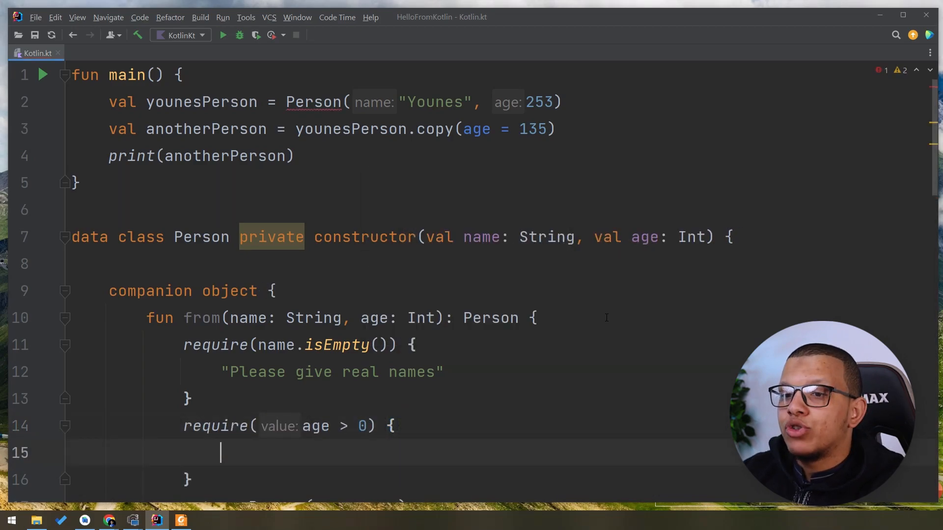
pyautogui.write('"Plea')
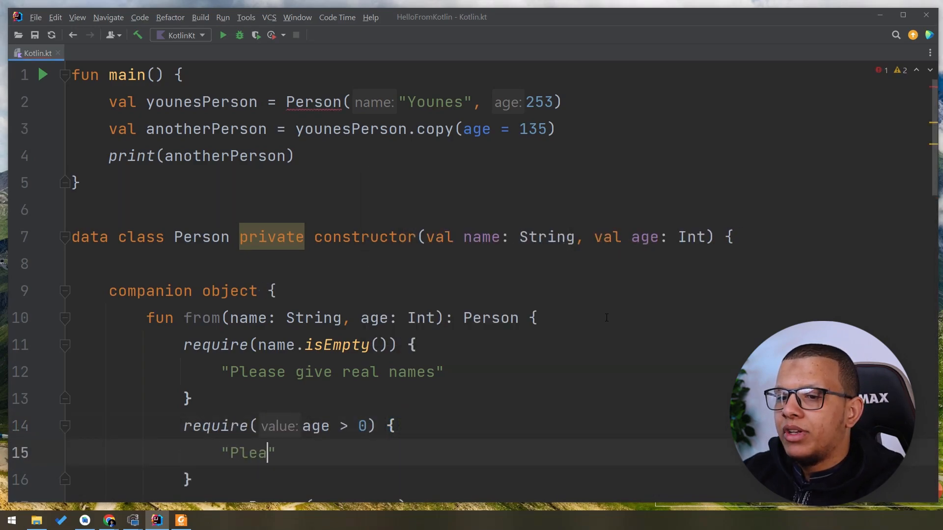
pyautogui.write('se give a valid ag')
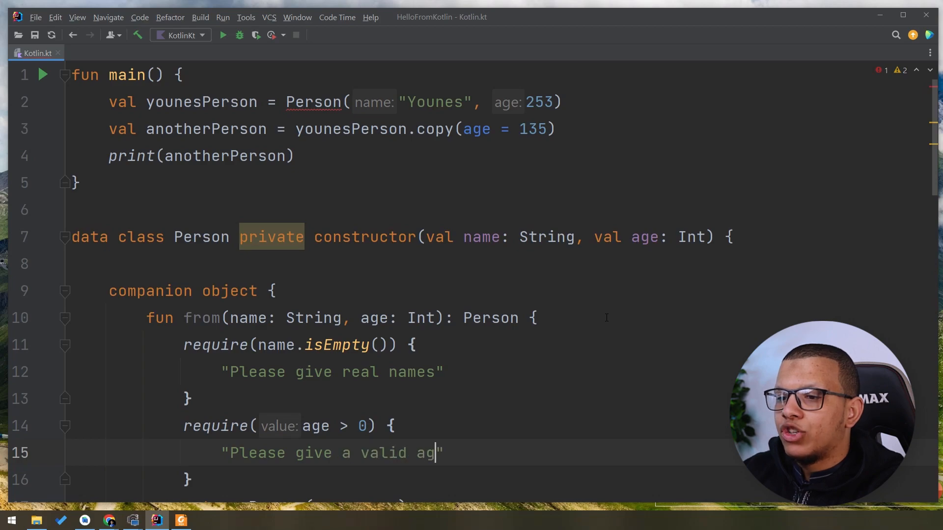
pyautogui.write('e')
pyautogui.click(319, 103)
pyautogui.write('.')
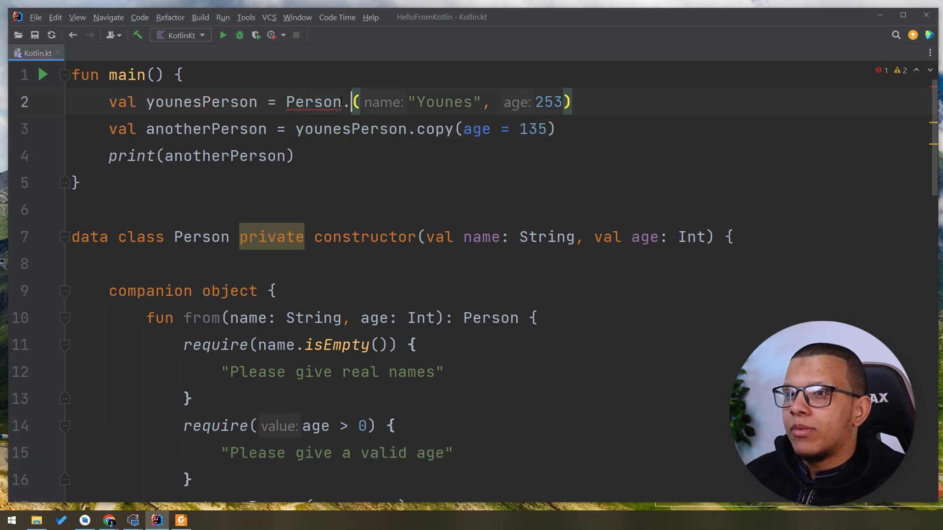
# Build younesPerson via Person.from(...) and run 'KotlinKt', which fails with "Please give real names".
pyautogui.write('from')
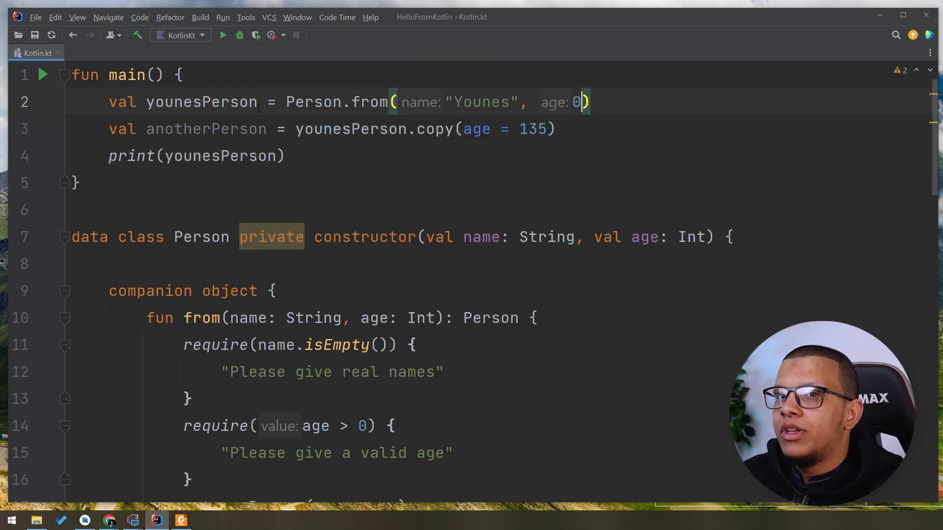
pyautogui.click(43, 75)
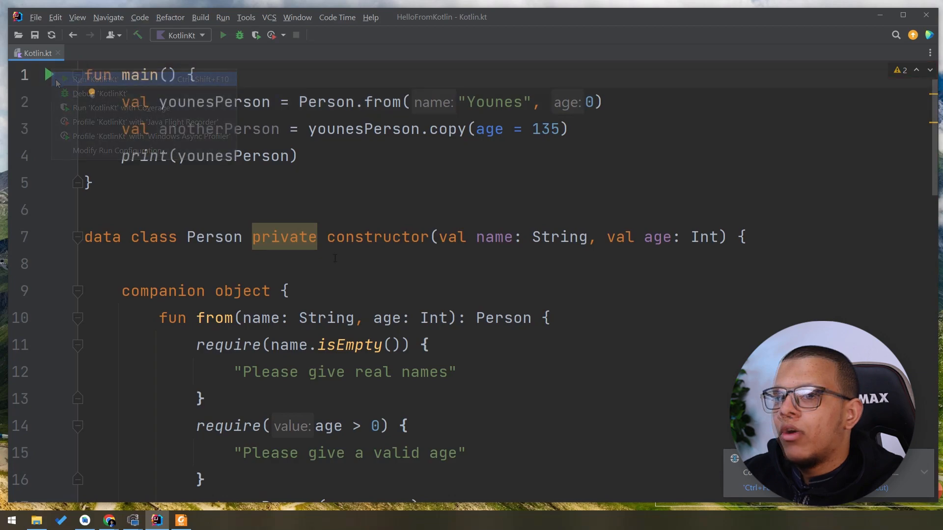
pyautogui.click(93, 80)
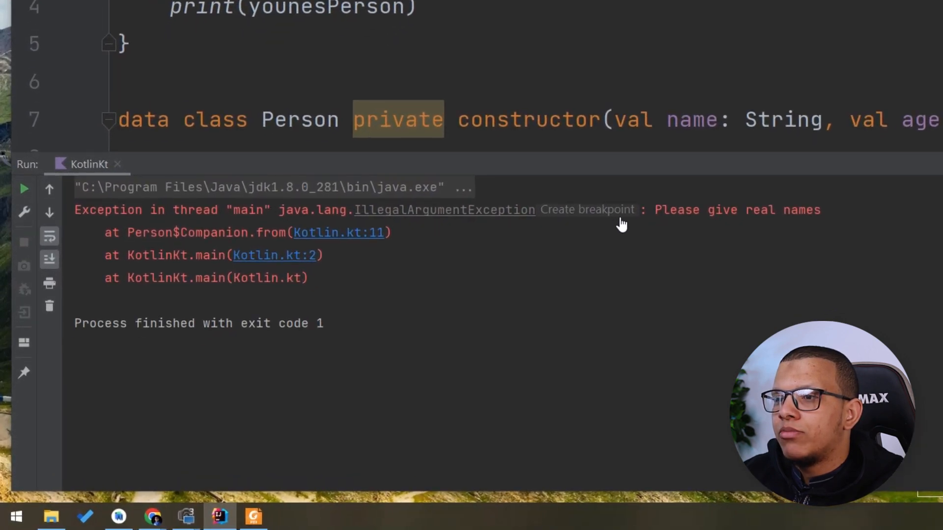
pyautogui.doubleClick(733, 209)
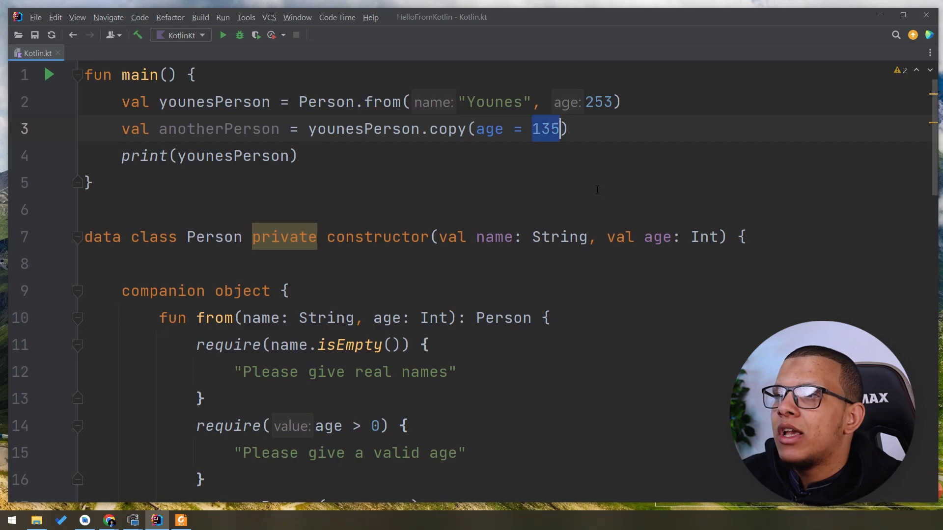
# Copy younesPerson with age -5, check isNotEmpty() for name, and print anotherPerson instead.
pyautogui.write('-5')
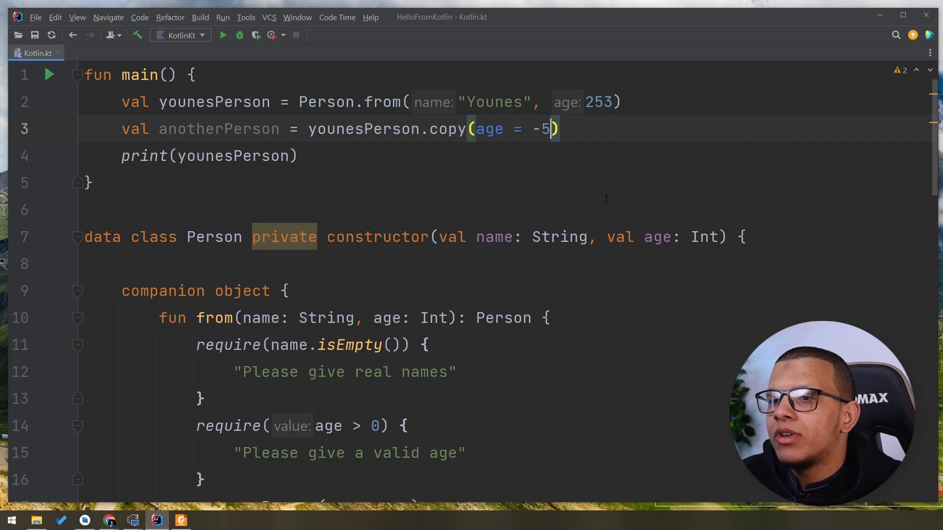
pyautogui.scroll(-3)
pyautogui.write('Not')
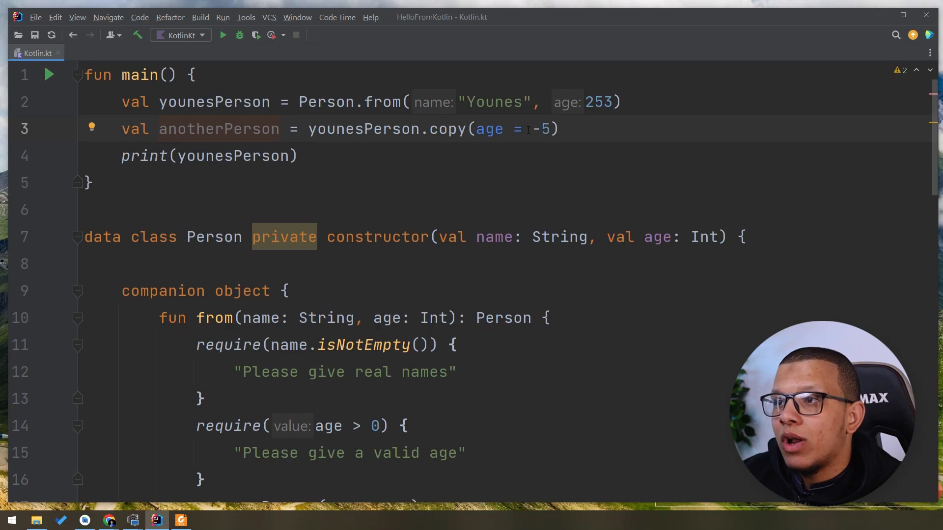
pyautogui.doubleClick(218, 129)
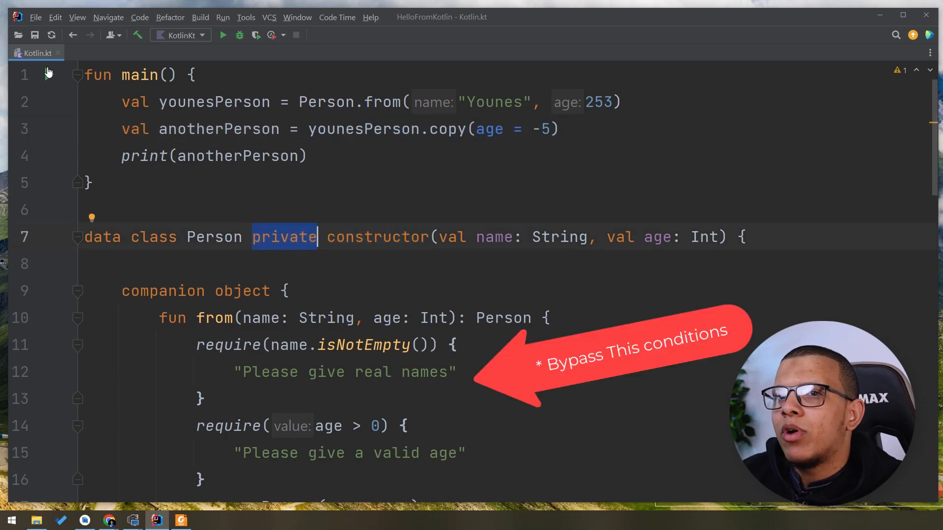
pyautogui.click(223, 35)
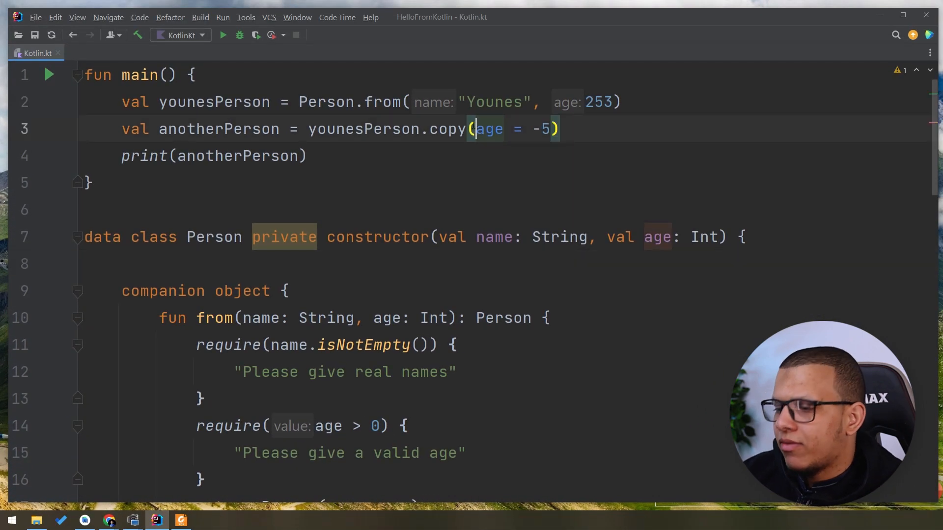
# Pass name = "" in the copy() alongside age -5 and run 'KotlinKt'.
pyautogui.write('name = ,')
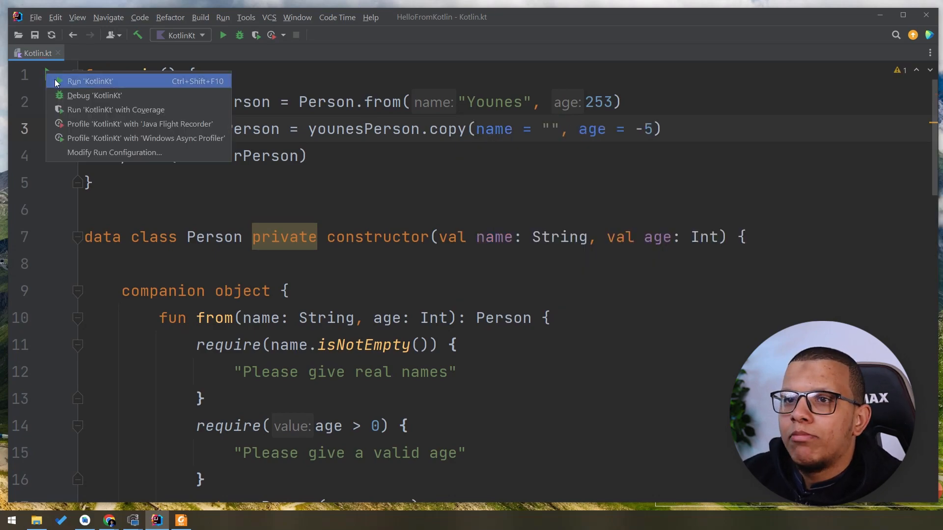
pyautogui.click(89, 82)
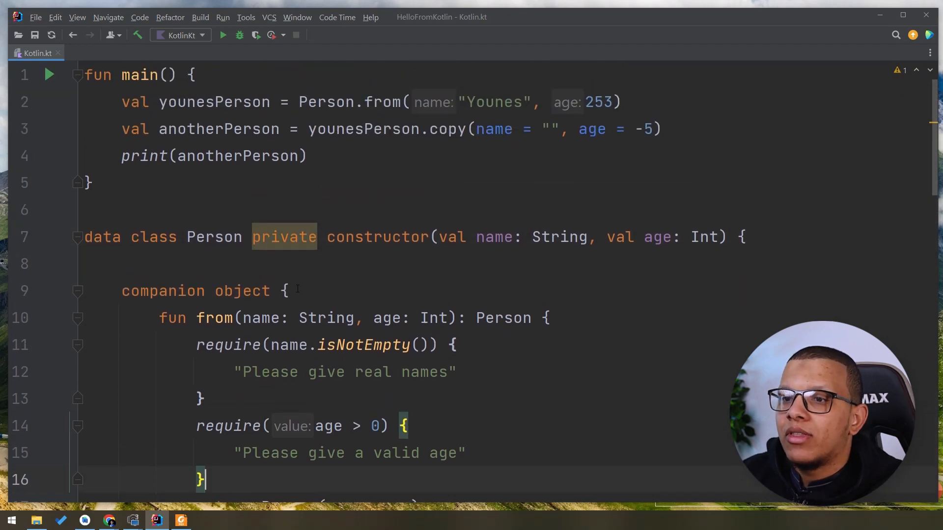
# Delete the data keyword so Person is a plain class and copy() no longer compiles.
pyautogui.doubleClick(102, 237)
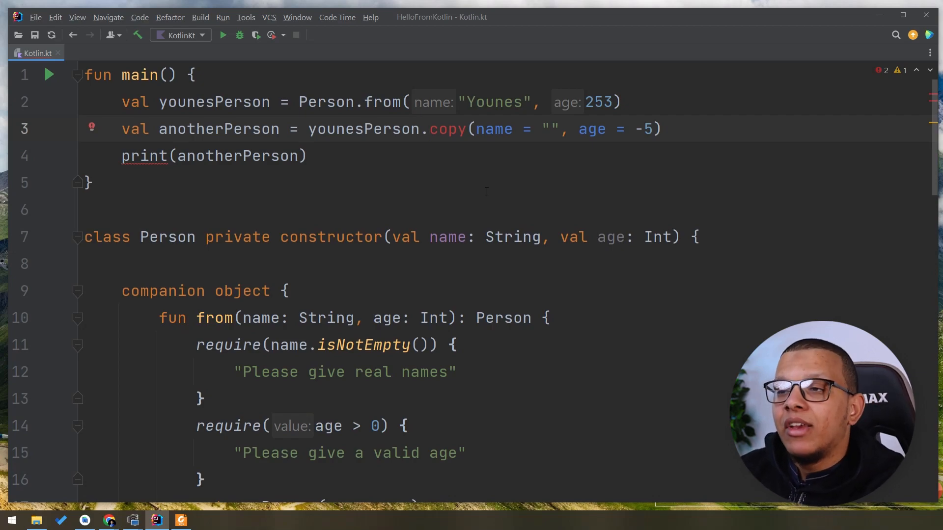
pyautogui.doubleClick(610, 237)
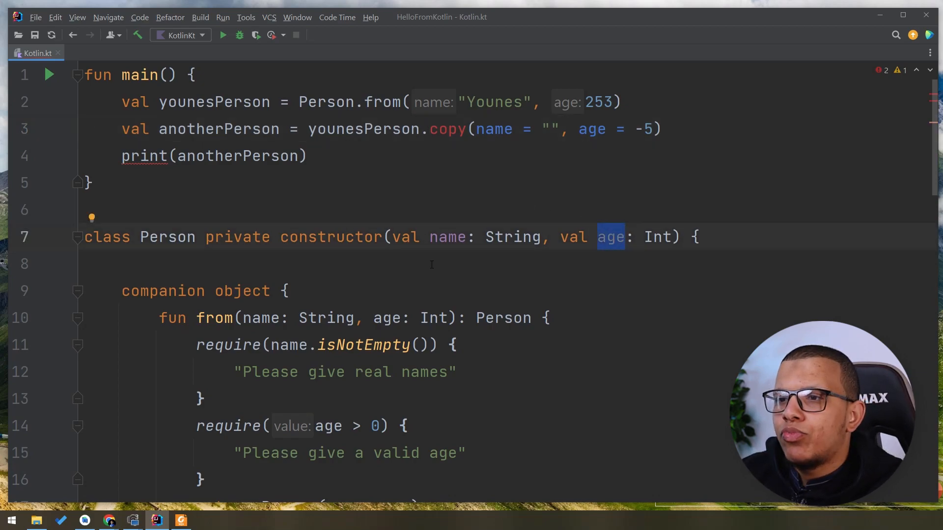